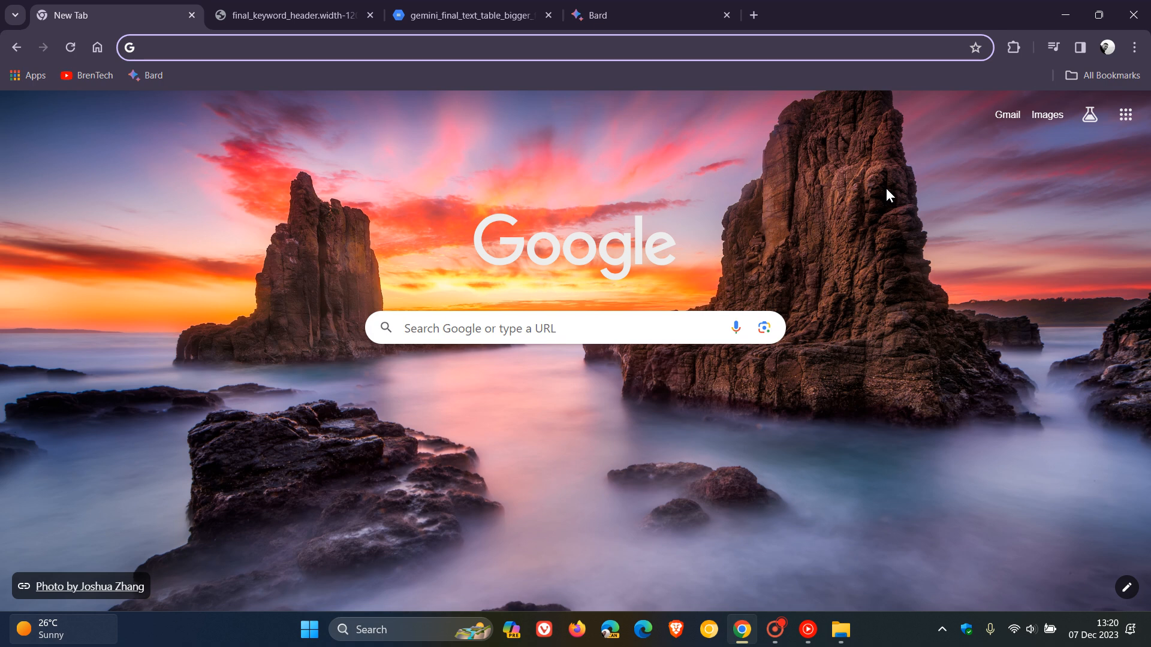
- Display the downloaded final_keyword_header Gemini image with its logo and light lines
{"action": "left_click", "coordinate": [514, 47]}
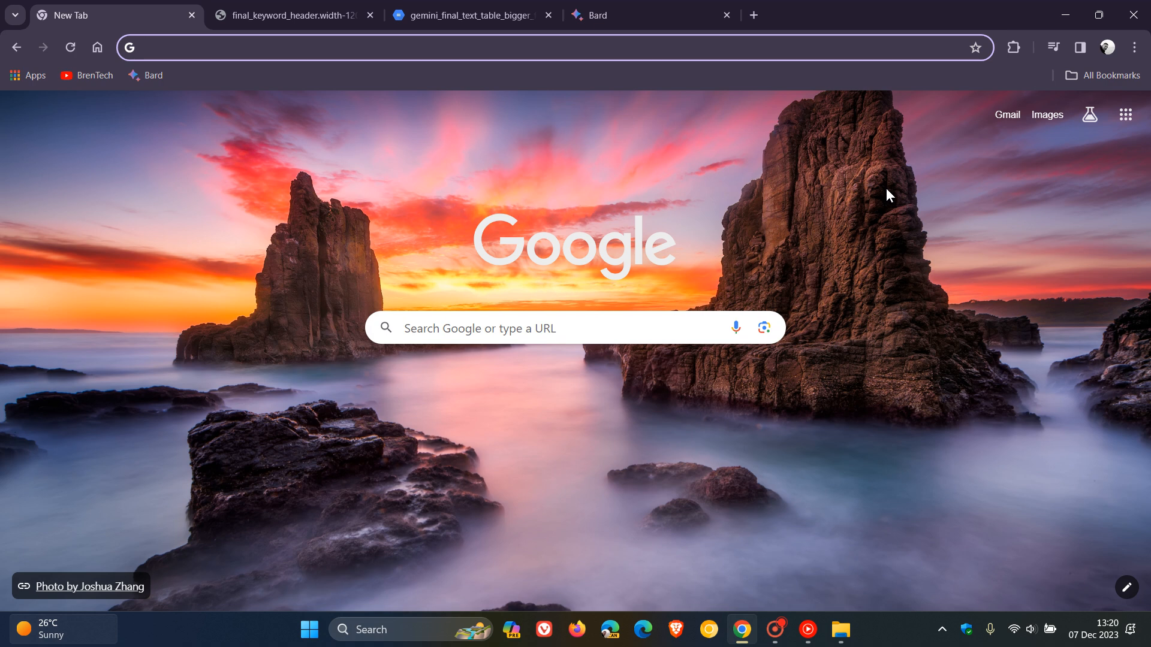
{"action": "left_click", "coordinate": [294, 15]}
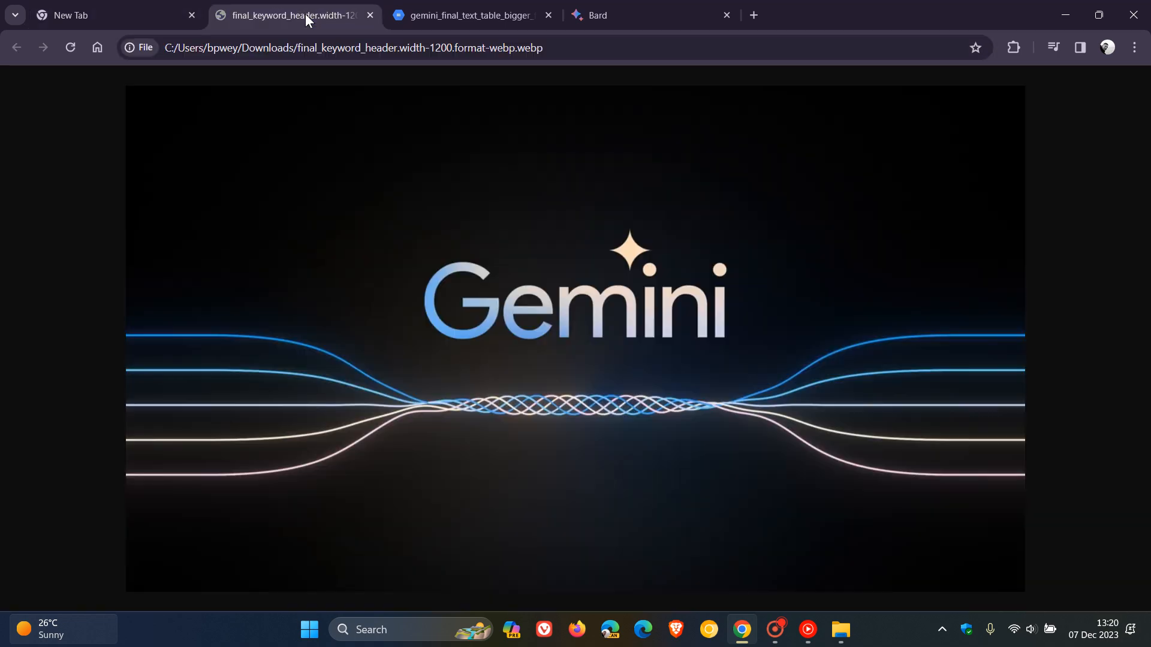
{"action": "mouse_move", "coordinate": [926, 300]}
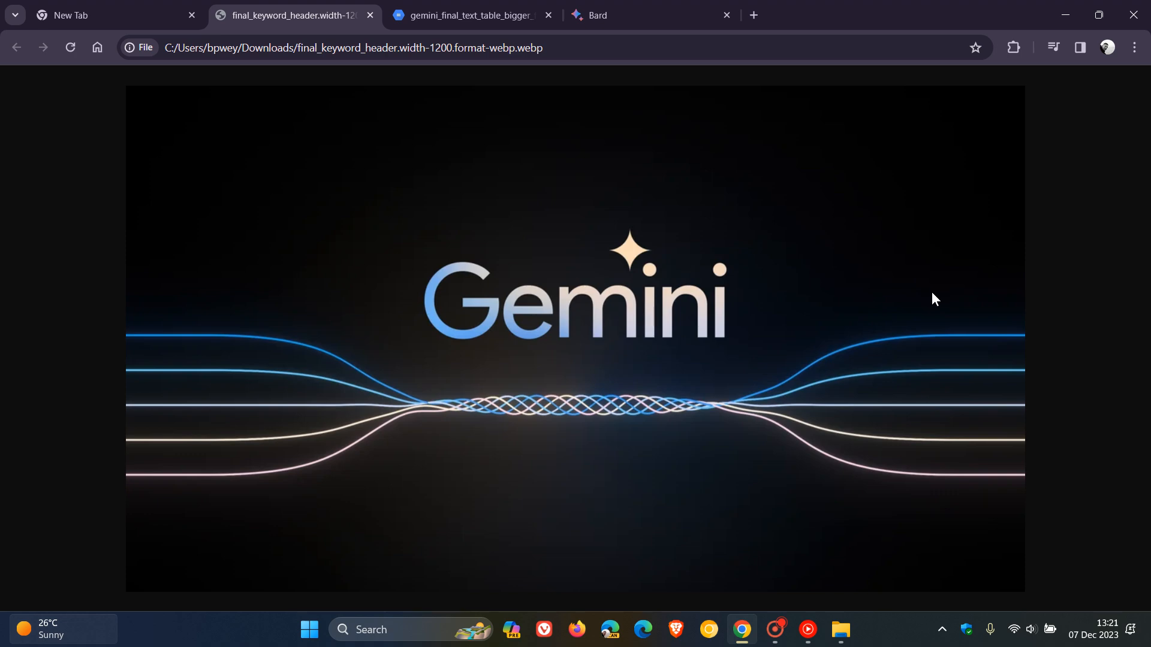
- Display the gemini_final_text_table GIF comparing Gemini Ultra and GPT-4 on text benchmarks
{"action": "left_click", "coordinate": [471, 15]}
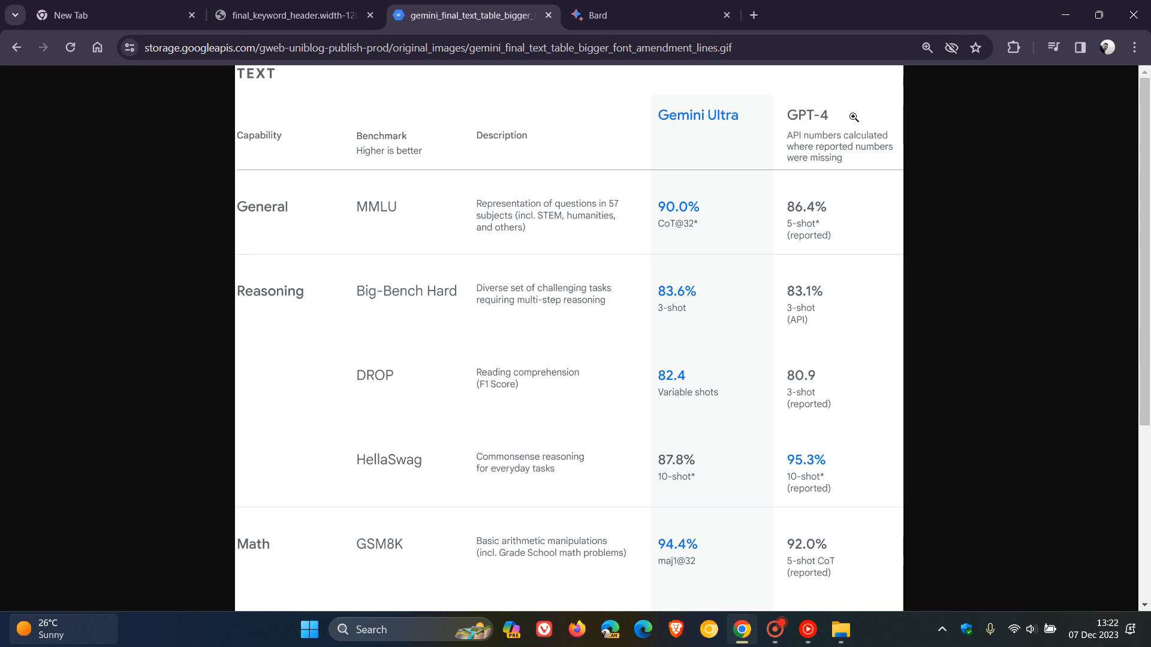
{"action": "mouse_move", "coordinate": [985, 278]}
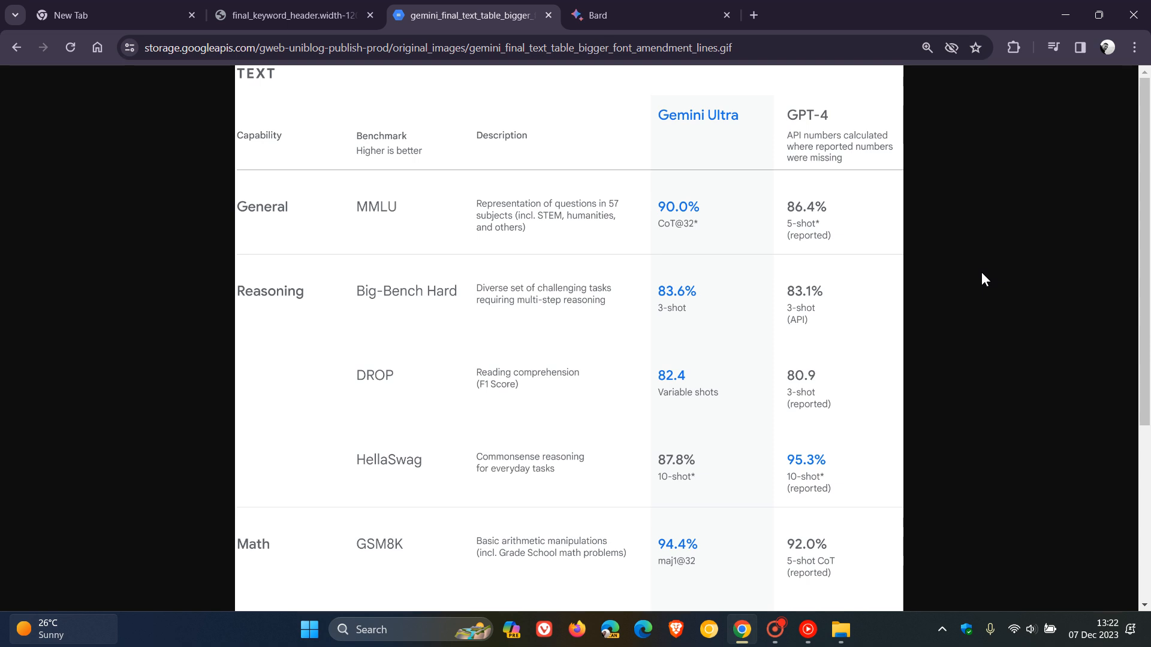
{"action": "mouse_move", "coordinate": [729, 172]}
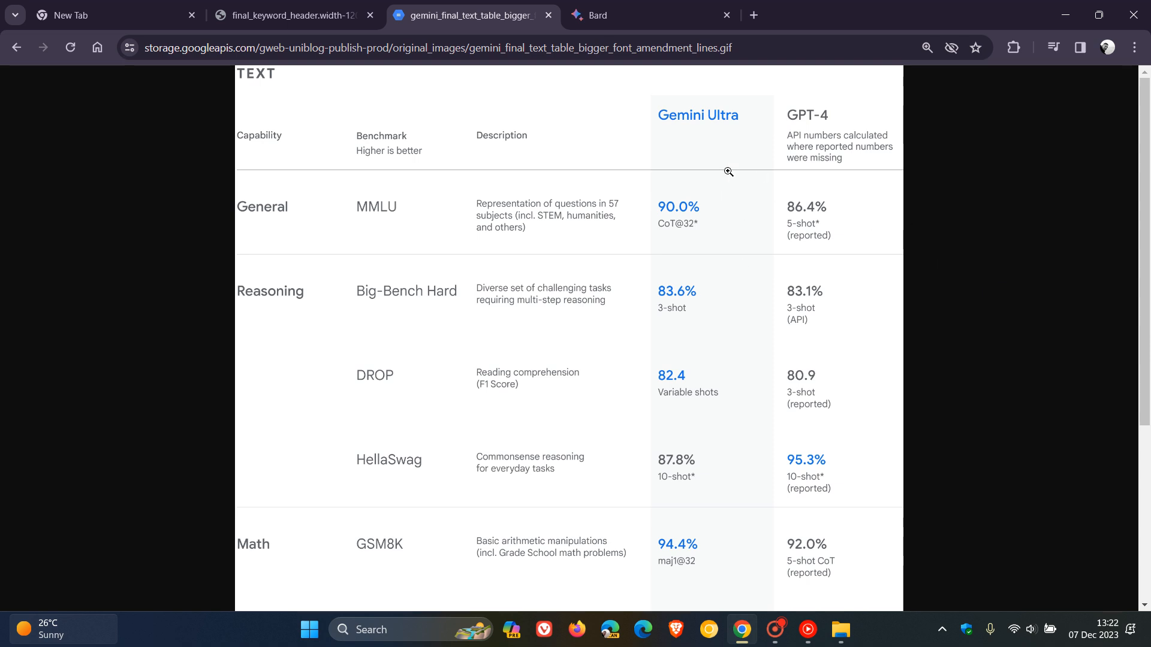
{"action": "mouse_move", "coordinate": [1026, 225]}
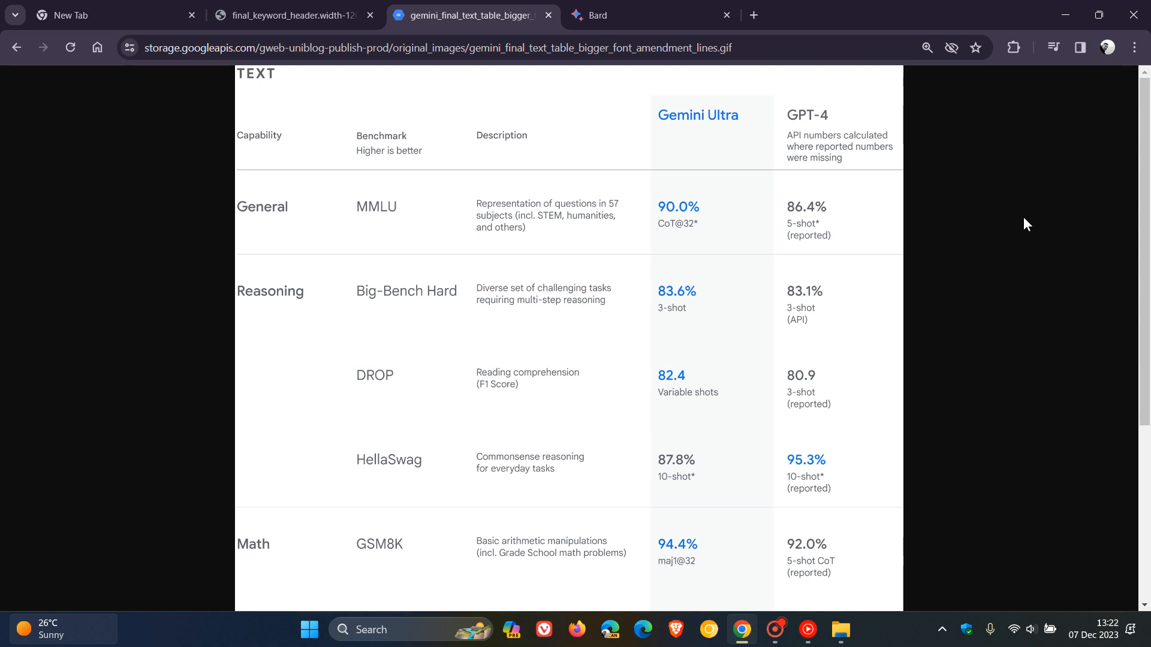
{"action": "mouse_move", "coordinate": [345, 213]}
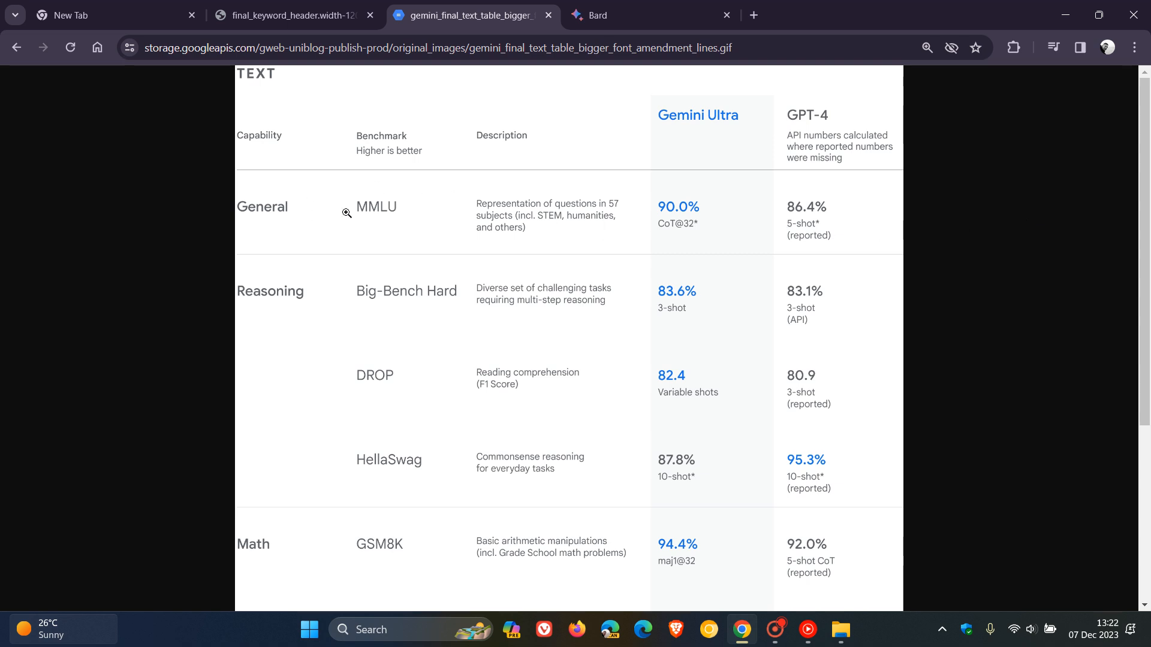
{"action": "mouse_move", "coordinate": [706, 214]}
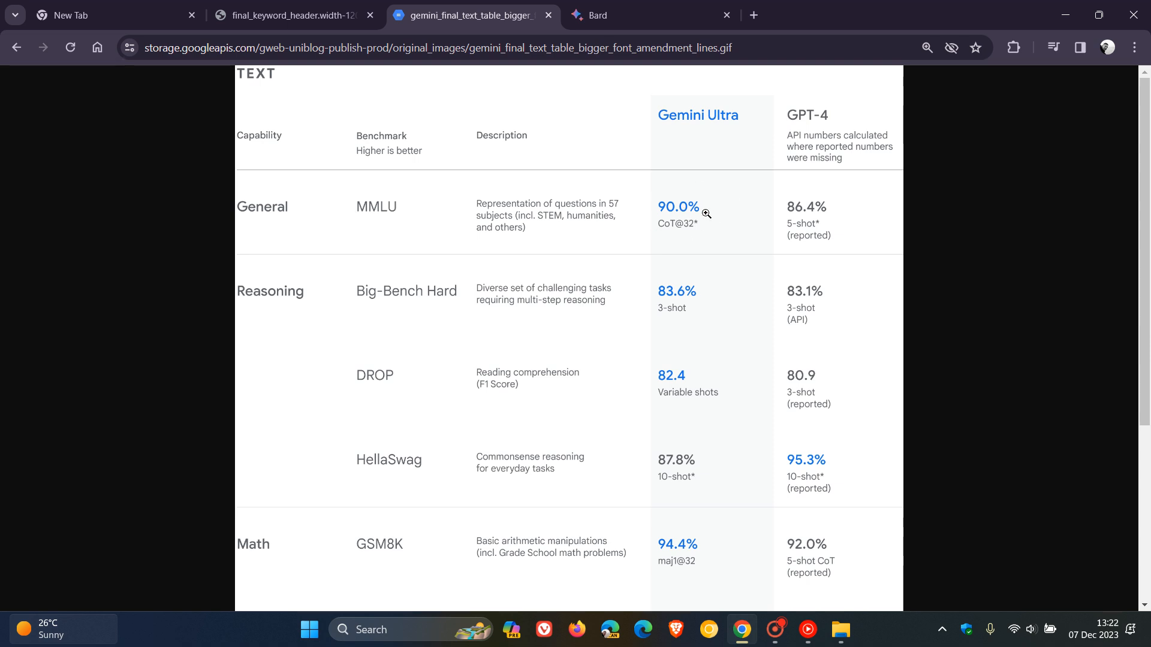
{"action": "mouse_move", "coordinate": [837, 248]}
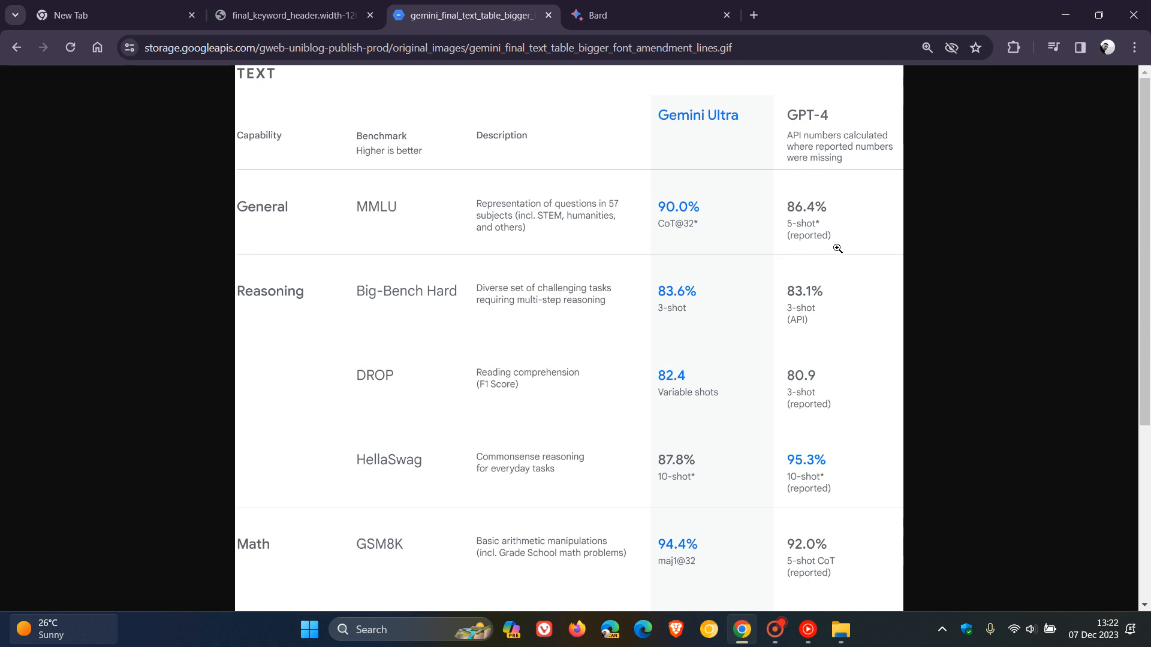
{"action": "mouse_move", "coordinate": [705, 243]}
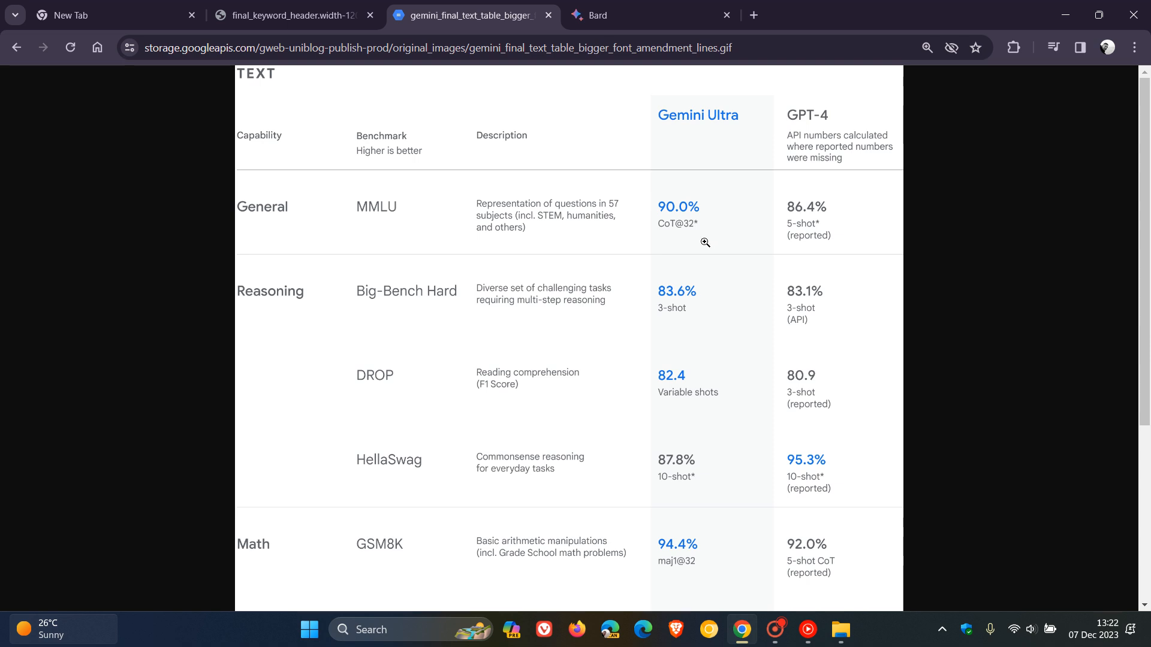
{"action": "mouse_move", "coordinate": [719, 278]}
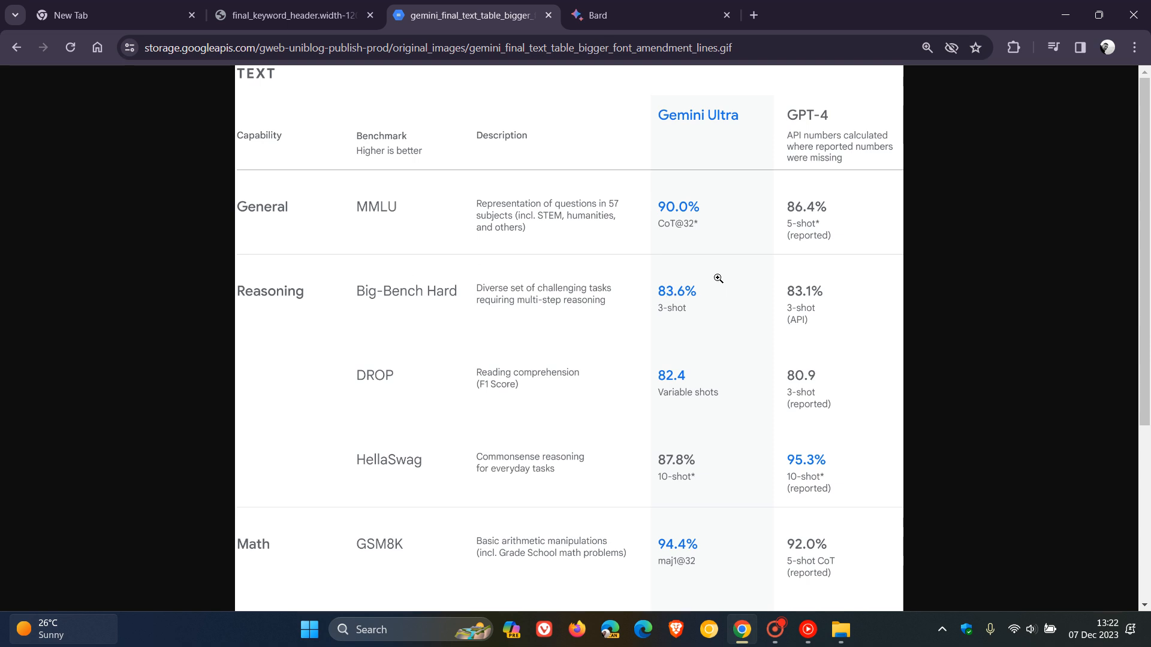
{"action": "mouse_move", "coordinate": [972, 327]}
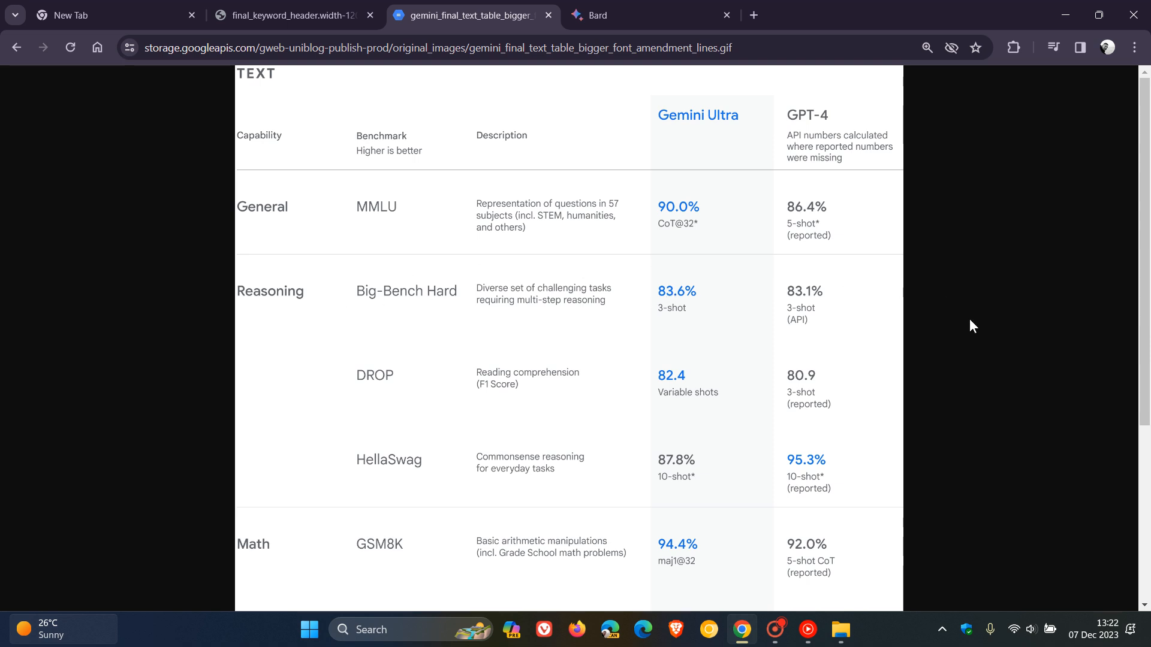
{"action": "scroll", "scroll_direction": "down", "scroll_amount": 3}
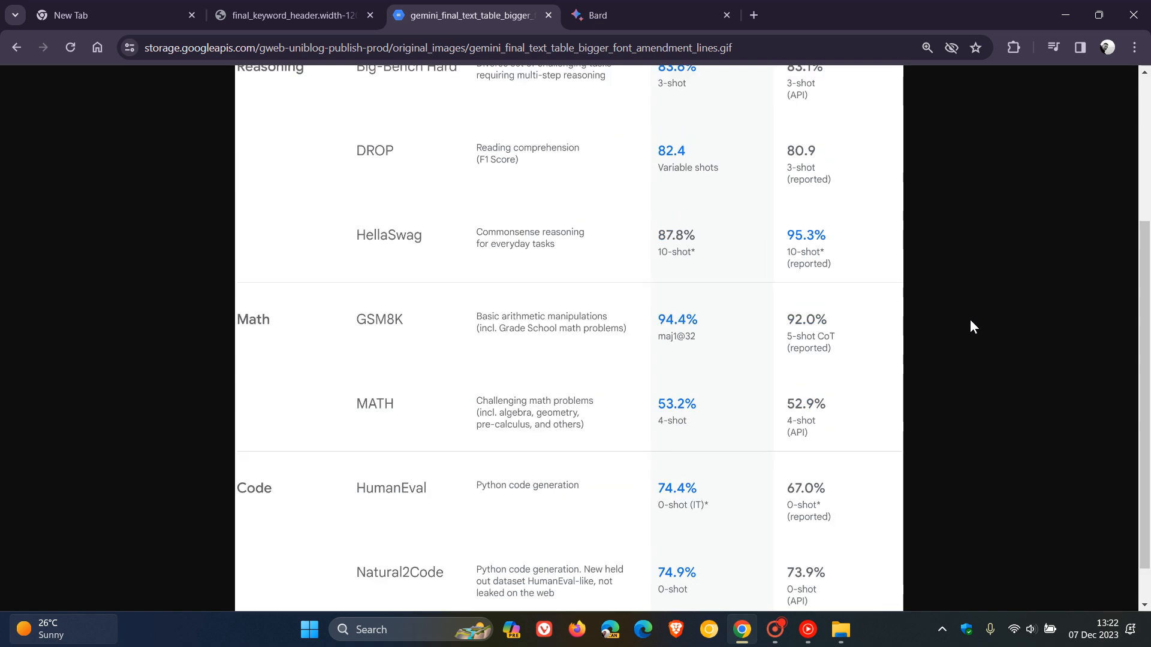
{"action": "scroll", "scroll_direction": "up", "scroll_amount": 3}
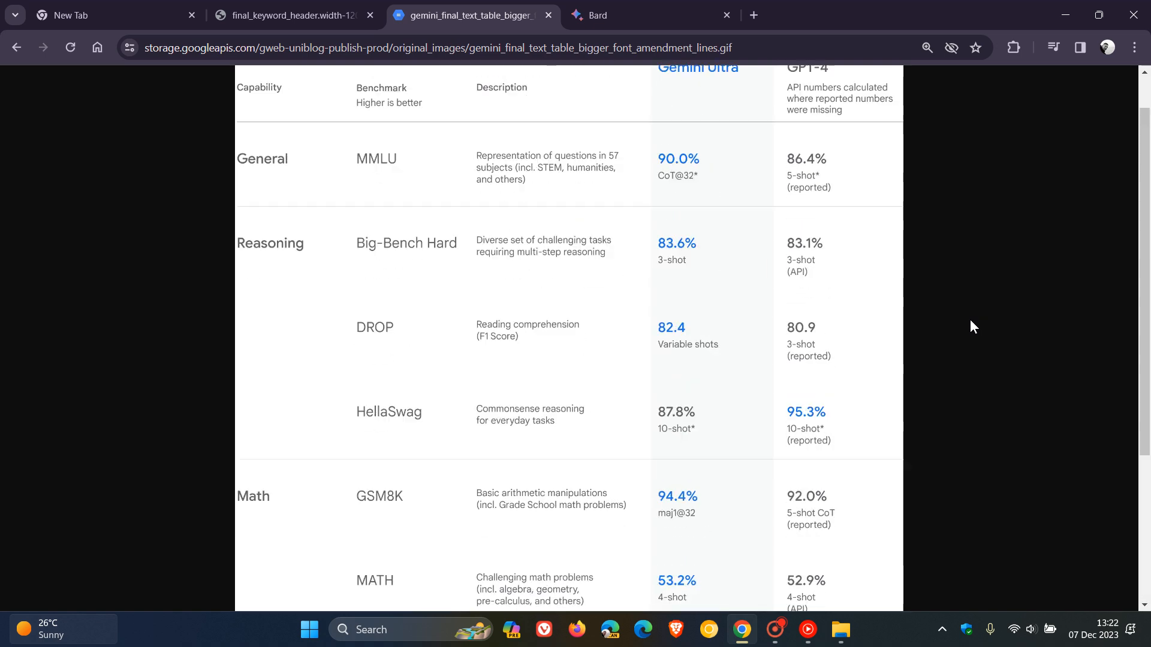
{"action": "scroll", "scroll_direction": "up", "scroll_amount": 3}
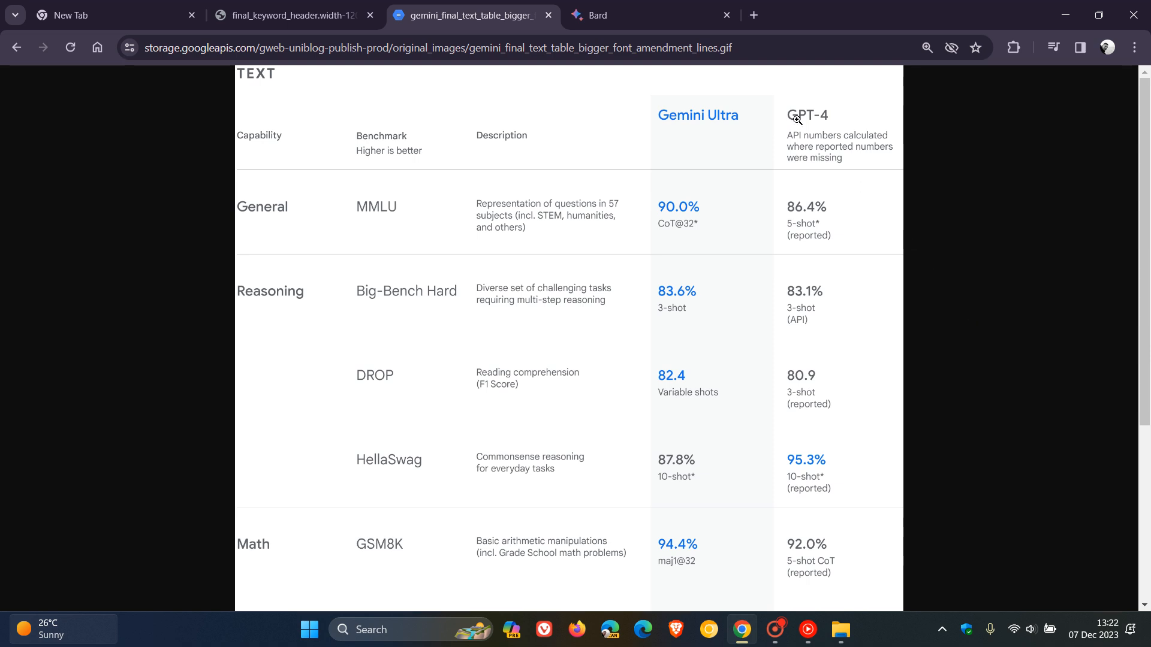
{"action": "mouse_move", "coordinate": [548, 289]}
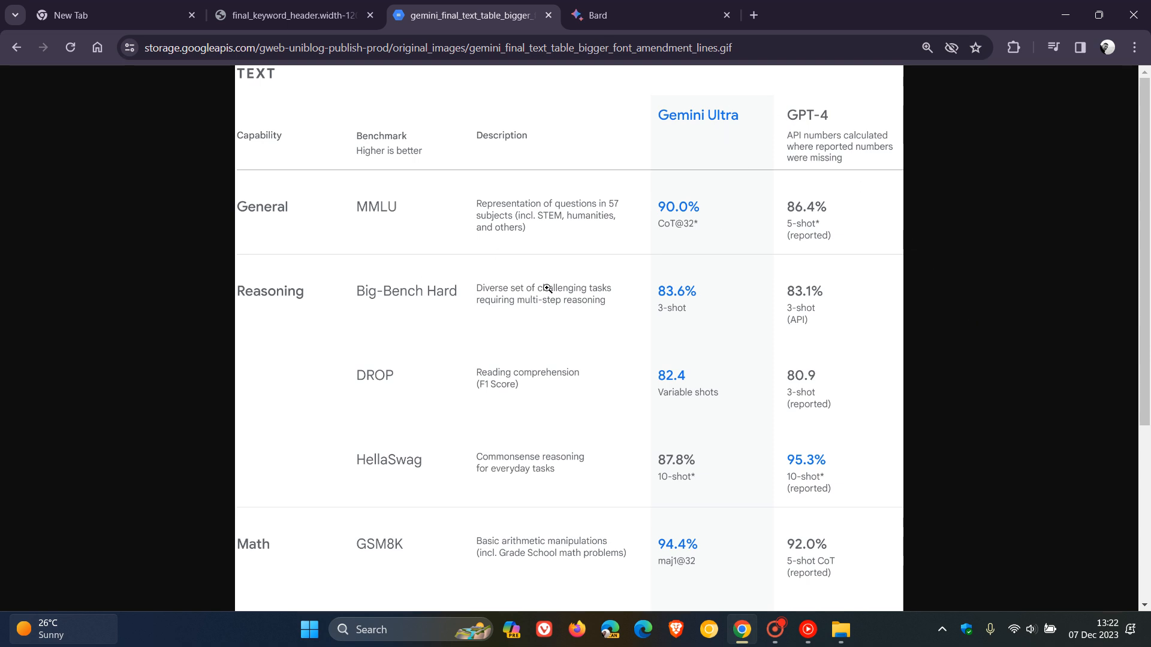
{"action": "mouse_move", "coordinate": [1029, 409]}
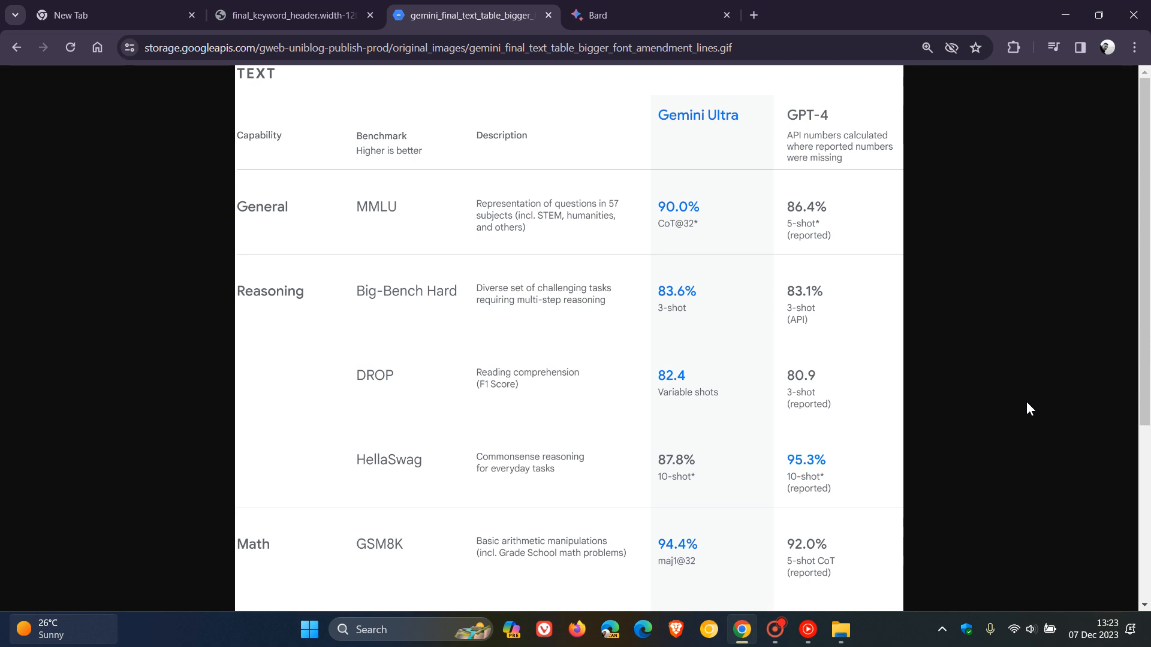
{"action": "mouse_move", "coordinate": [654, 86]}
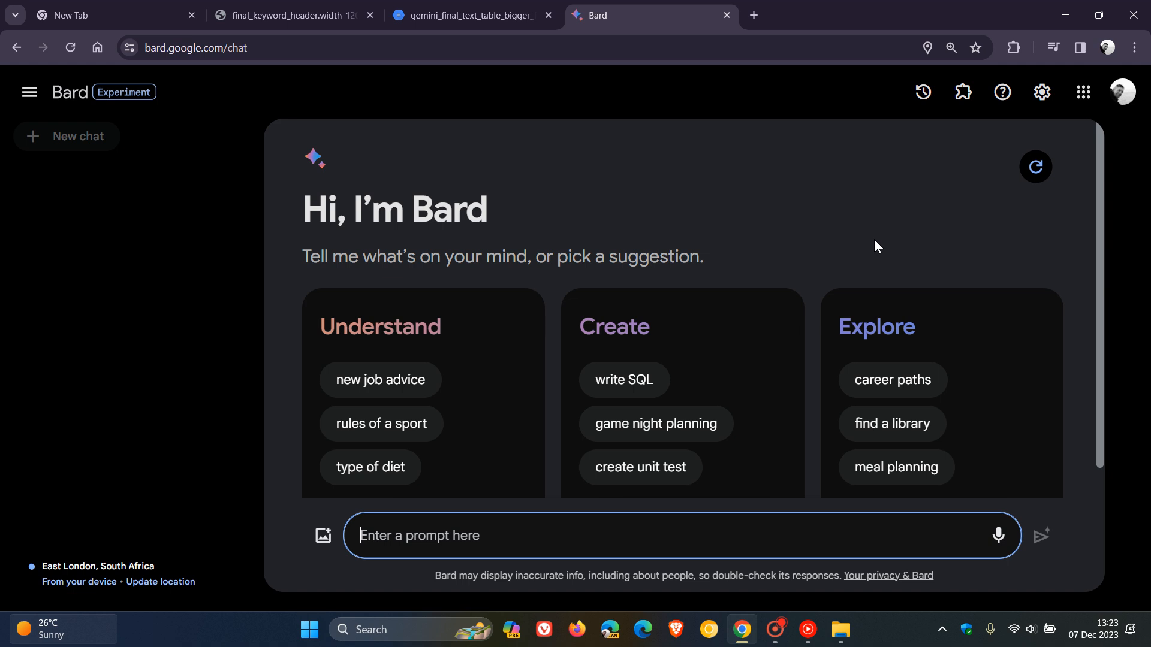
{"action": "mouse_move", "coordinate": [990, 135]}
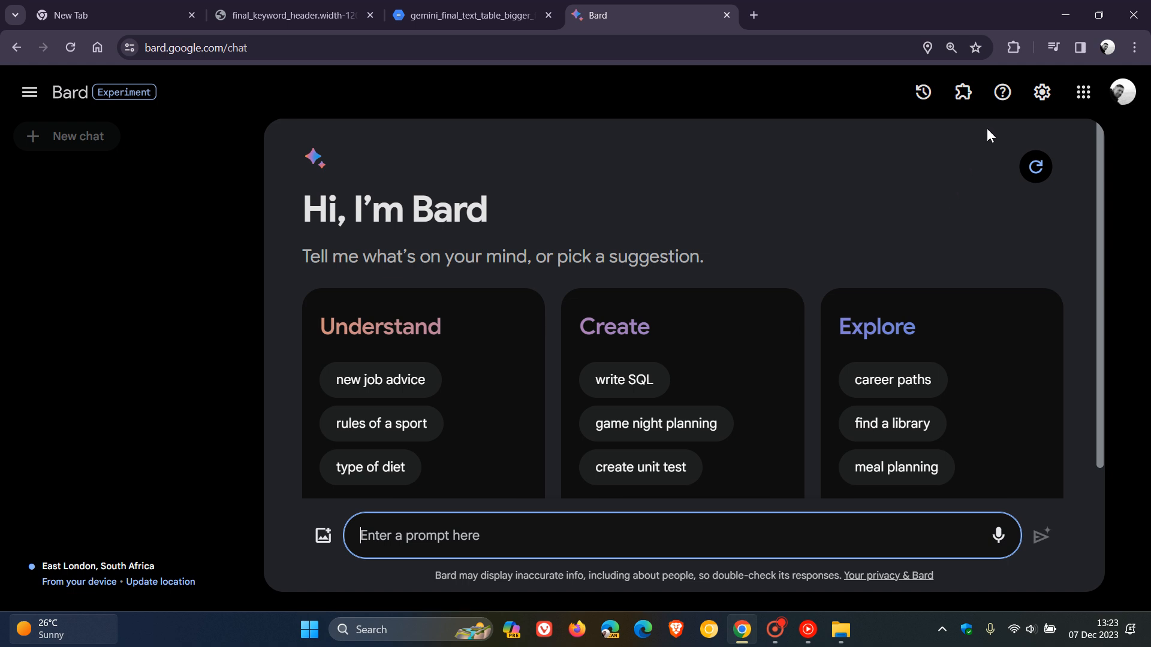
- Open Bard's latest updates page in a new tab from the Help menu
{"action": "left_click", "coordinate": [1001, 91]}
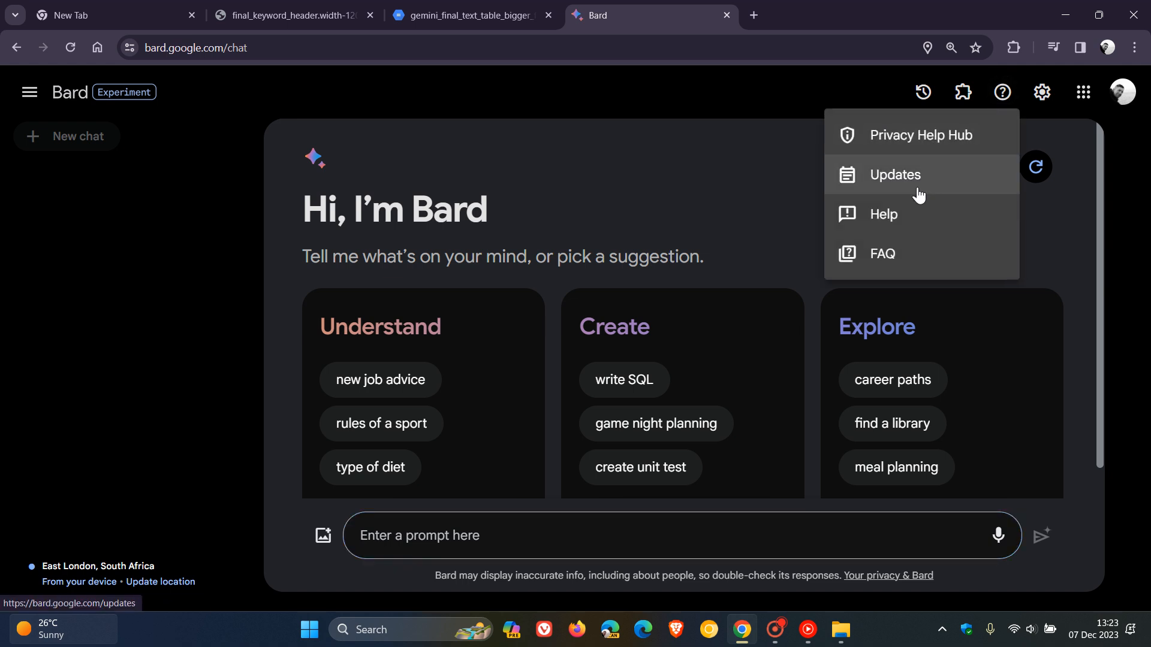
{"action": "left_click", "coordinate": [894, 174]}
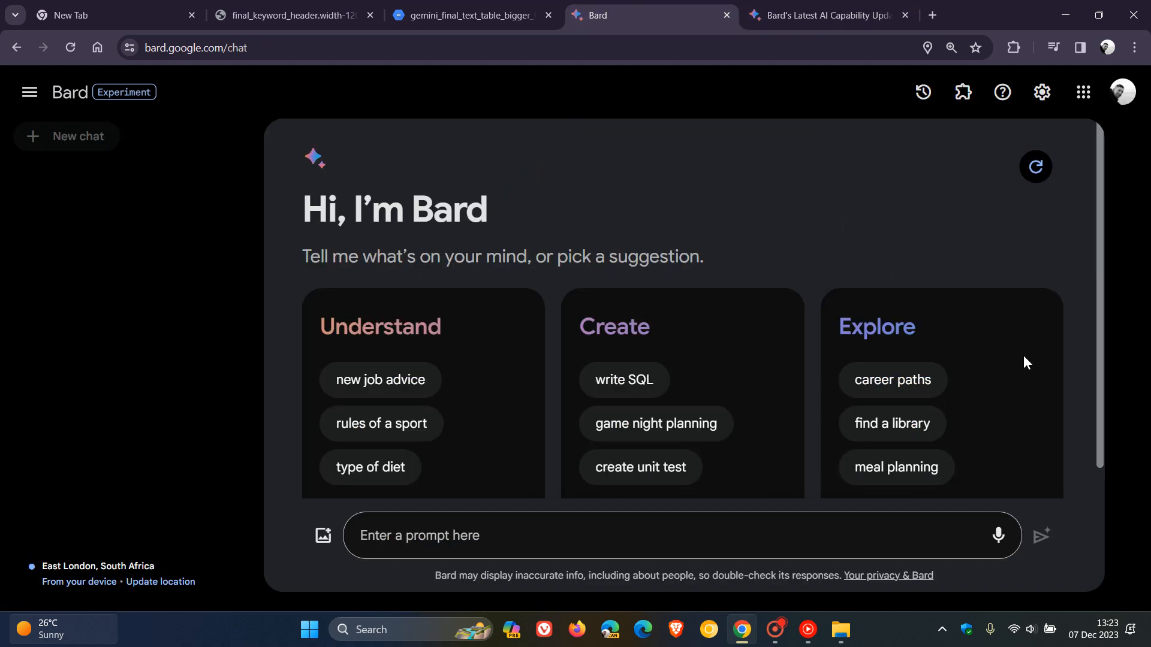
{"action": "mouse_move", "coordinate": [1119, 360]}
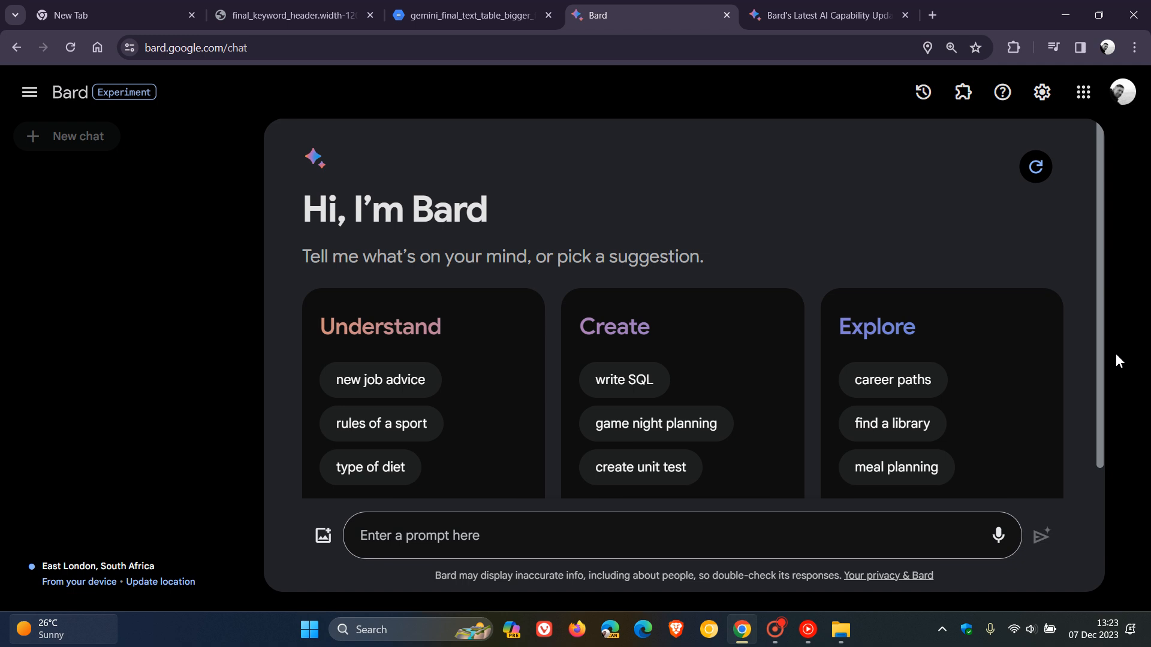
{"action": "mouse_move", "coordinate": [791, 183]}
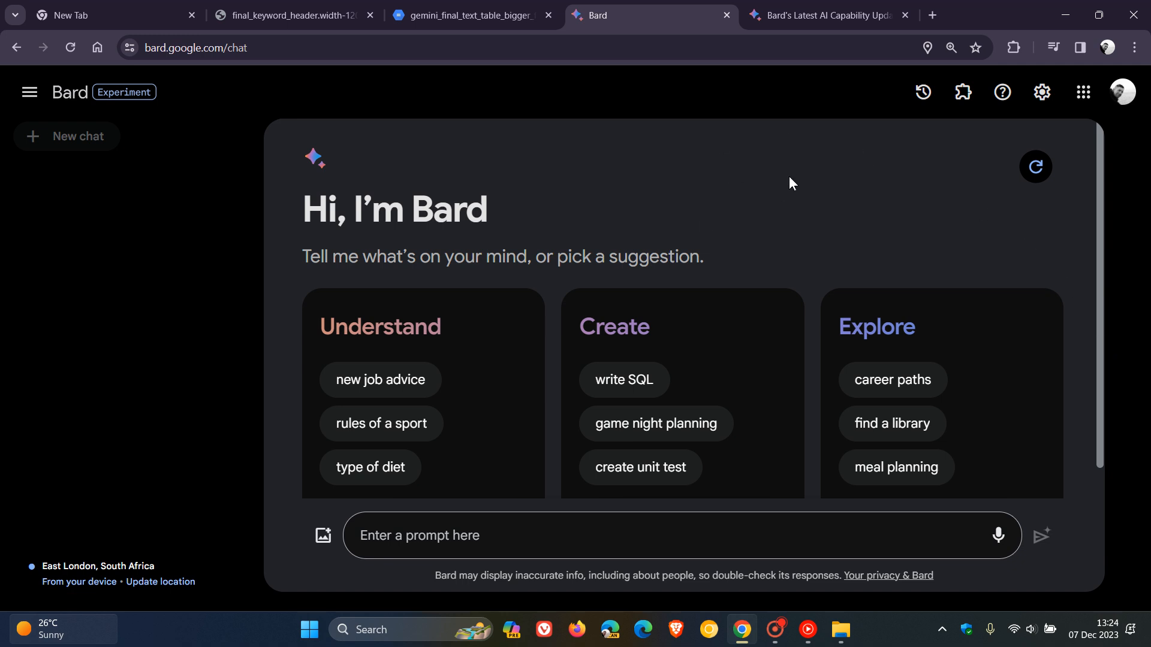
{"action": "mouse_move", "coordinate": [293, 14]}
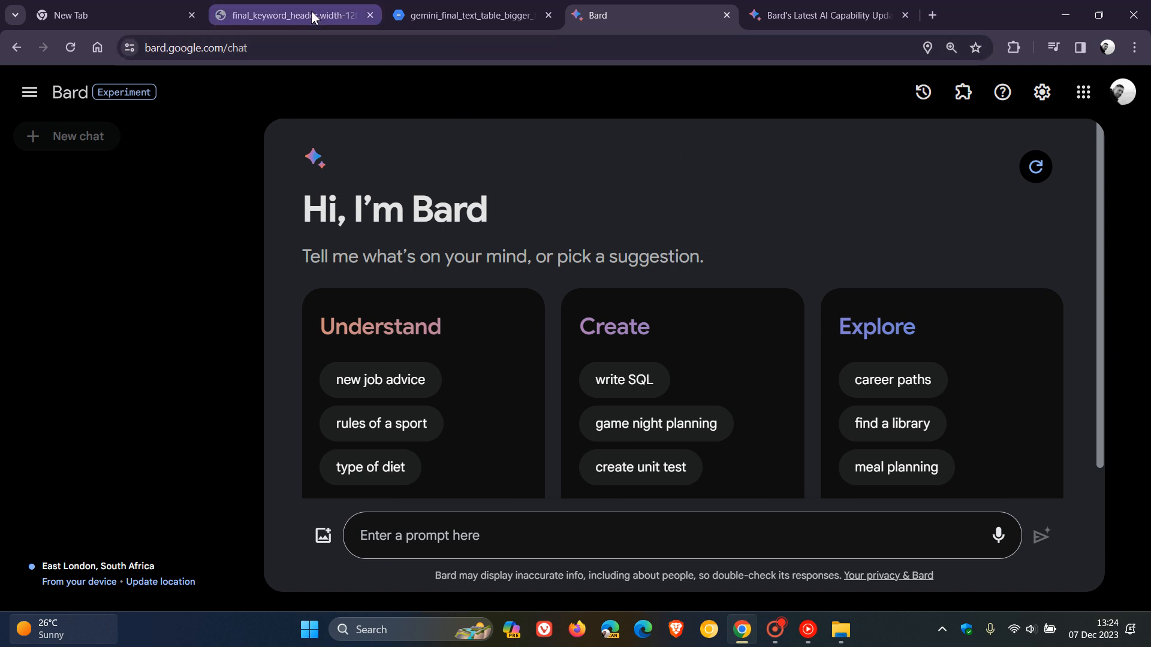
- Return to the browser's New Tab page with the Google search box
{"action": "left_click", "coordinate": [287, 15]}
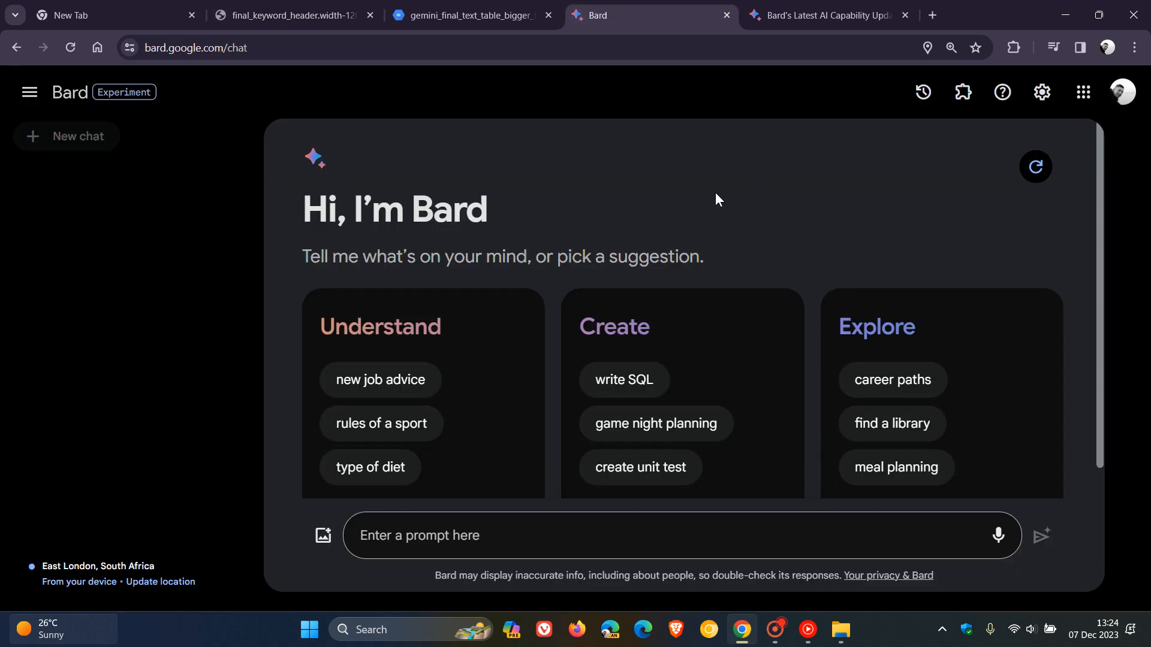
{"action": "mouse_move", "coordinate": [760, 209]}
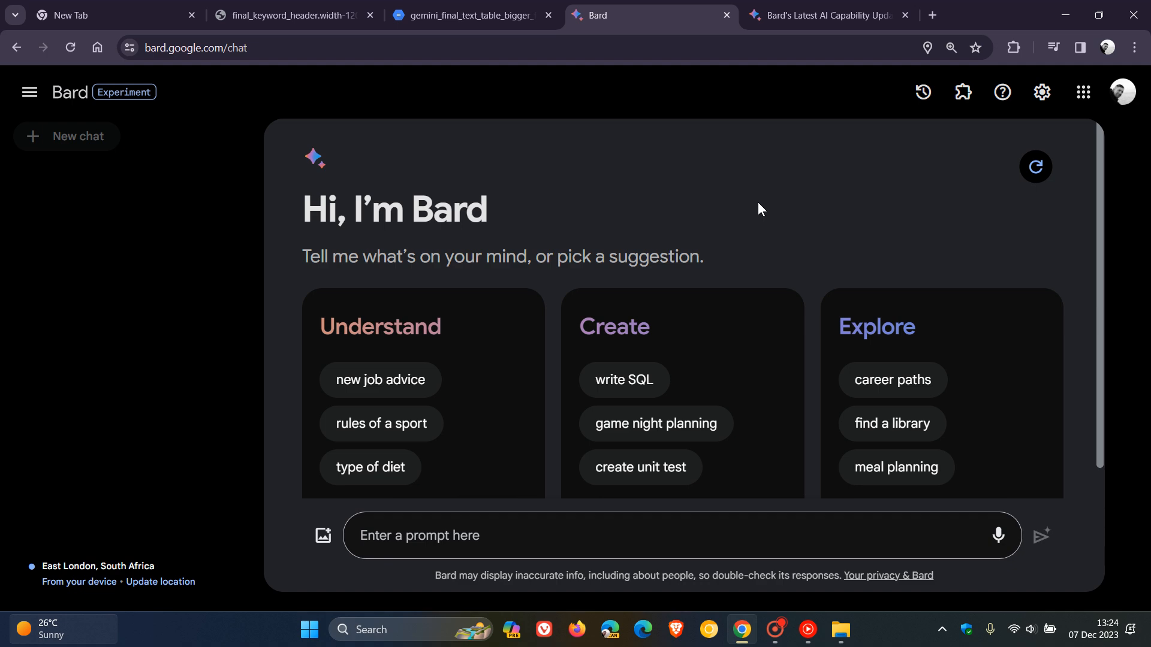
{"action": "mouse_move", "coordinate": [707, 196]}
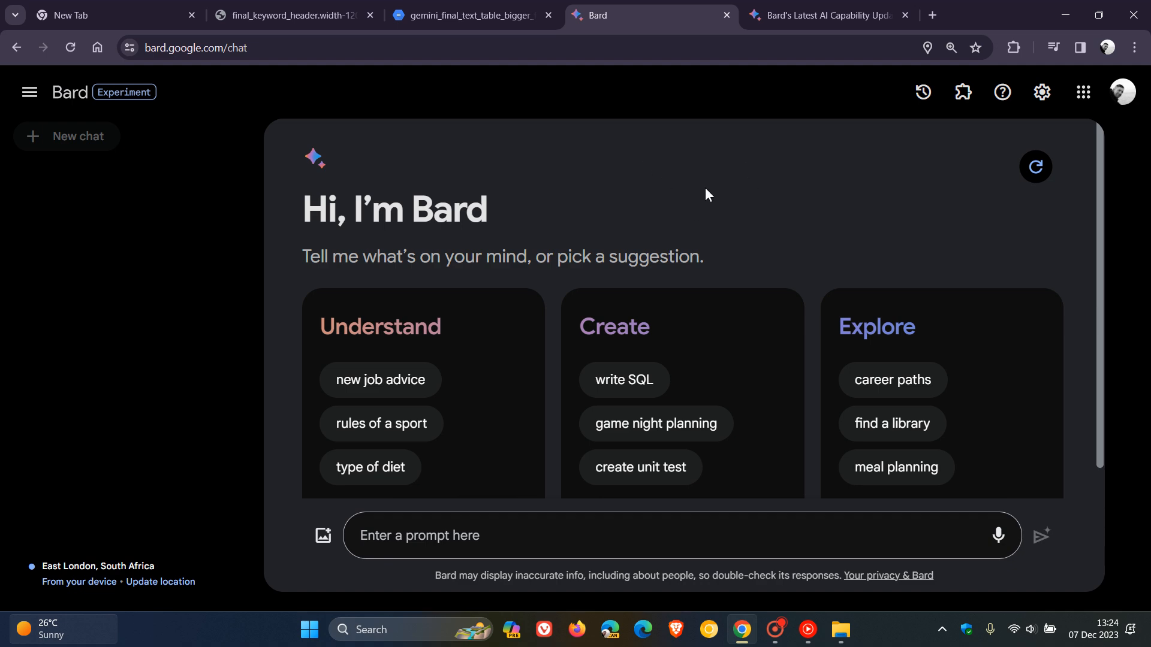
{"action": "mouse_move", "coordinate": [111, 30]}
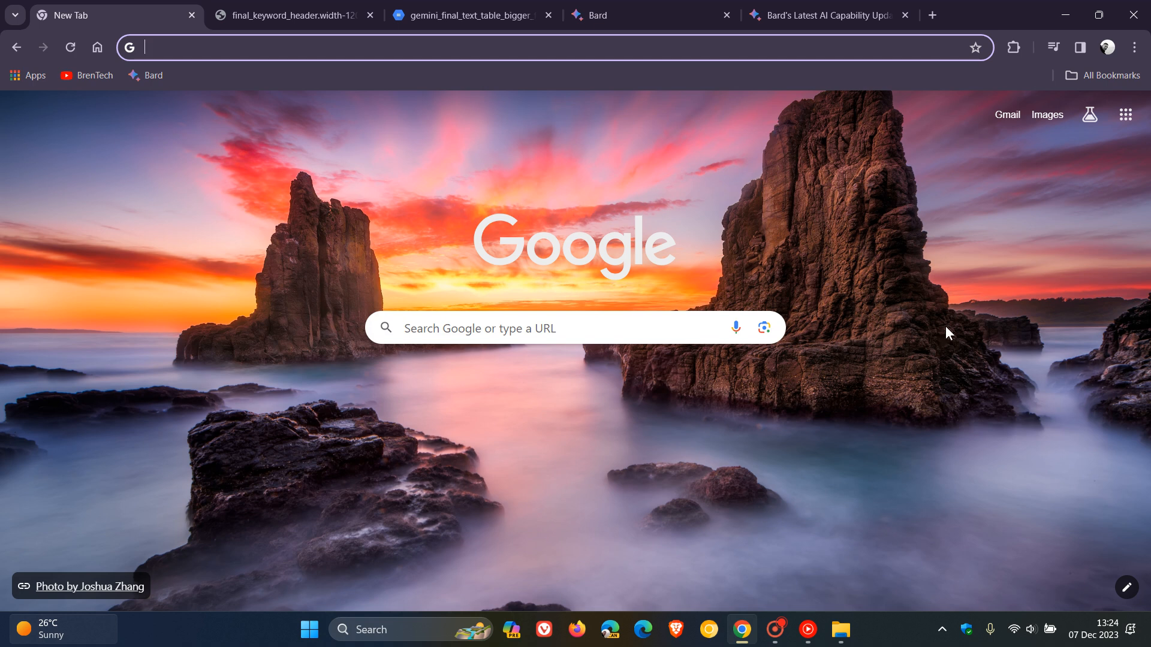
{"action": "mouse_move", "coordinate": [595, 138]}
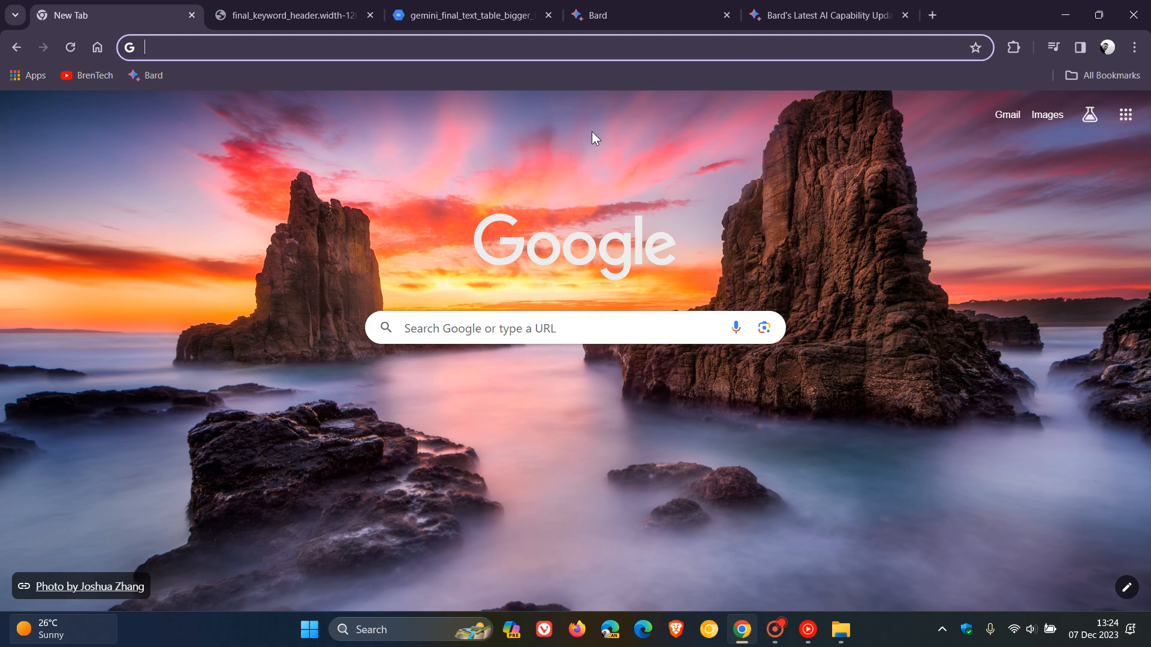
{"action": "mouse_move", "coordinate": [958, 285]}
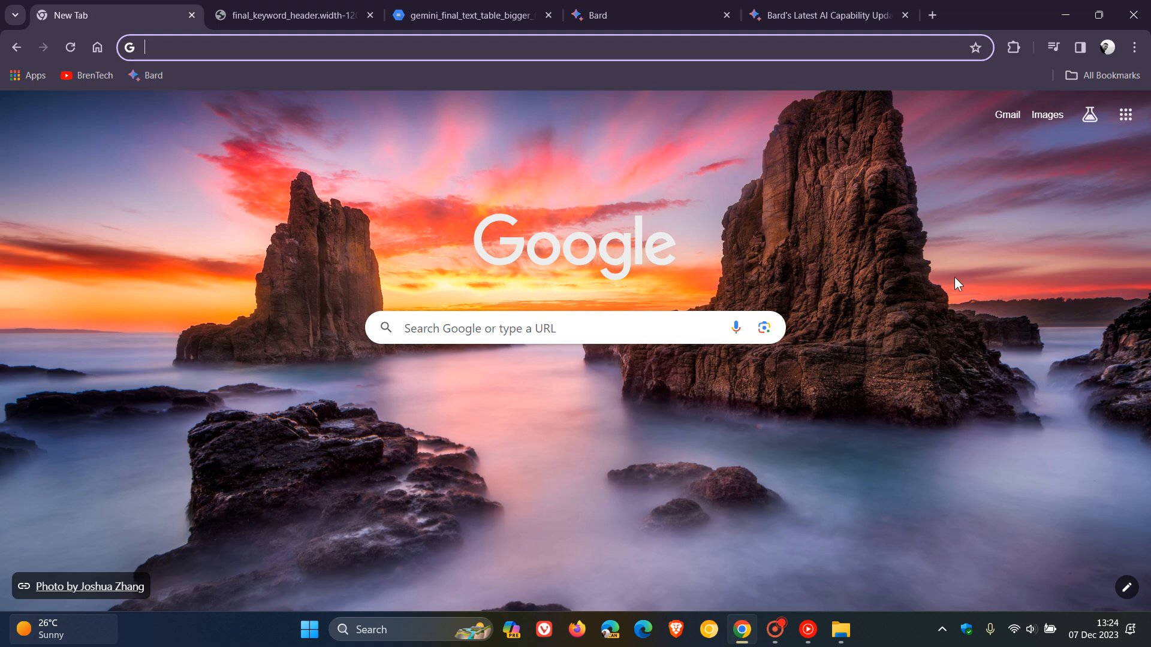